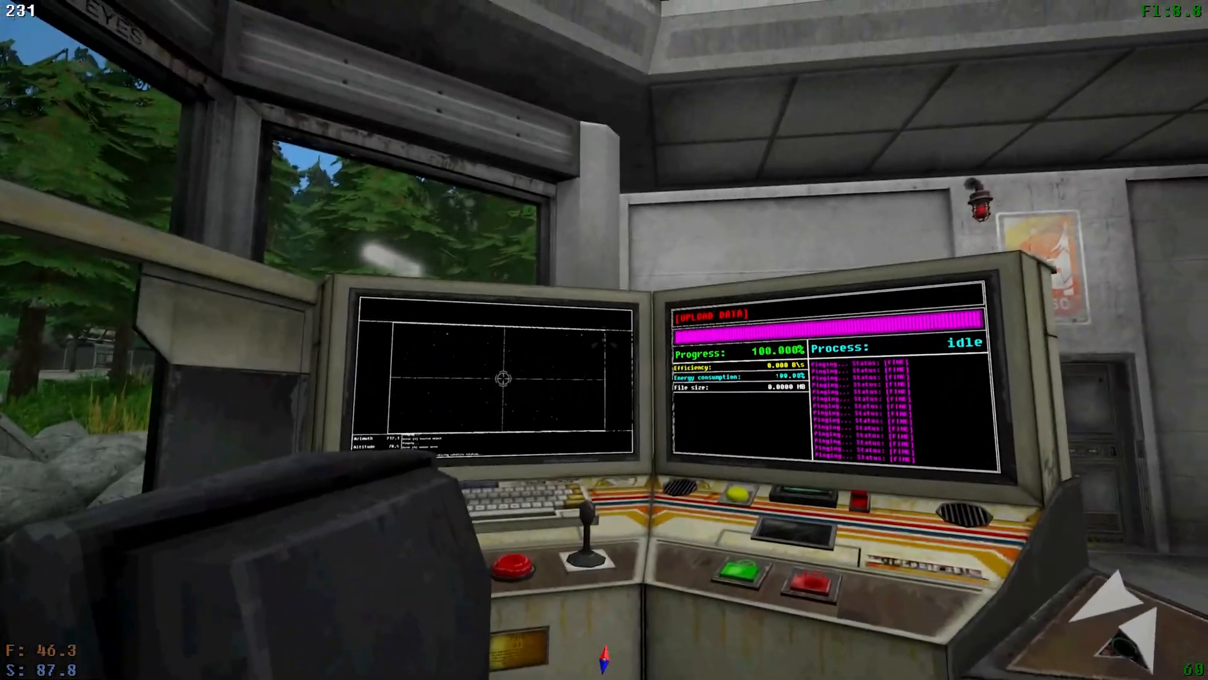
mouse_move(604, 340)
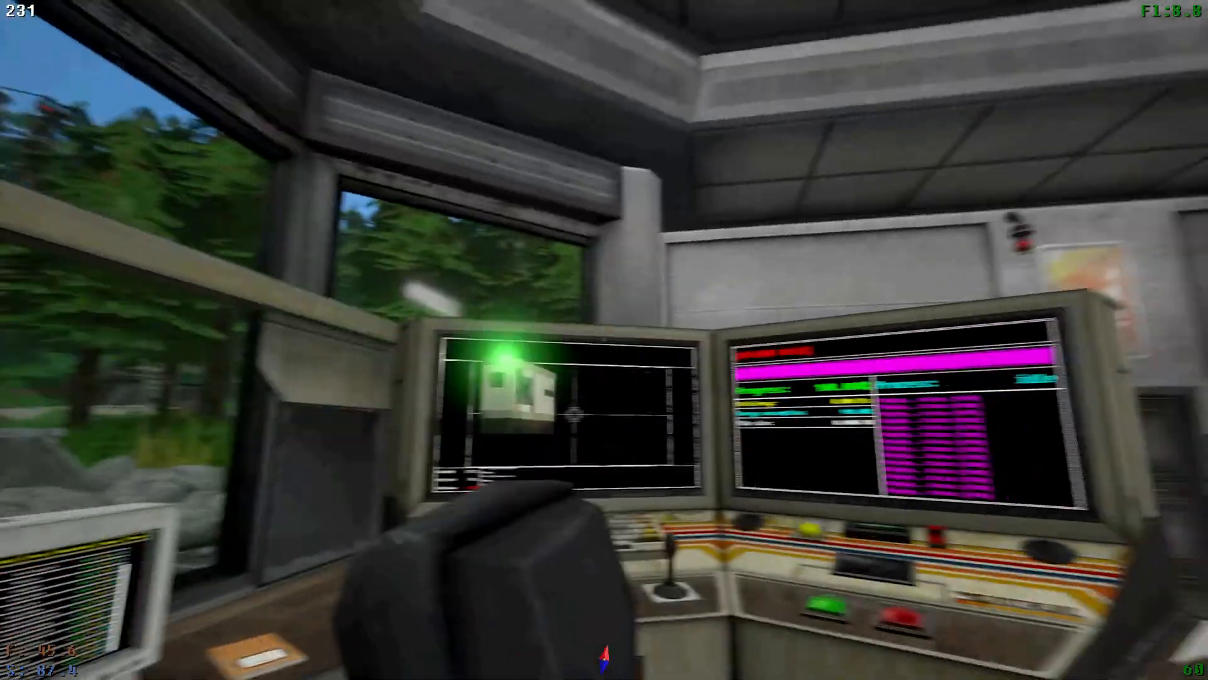
mouse_move(604, 340)
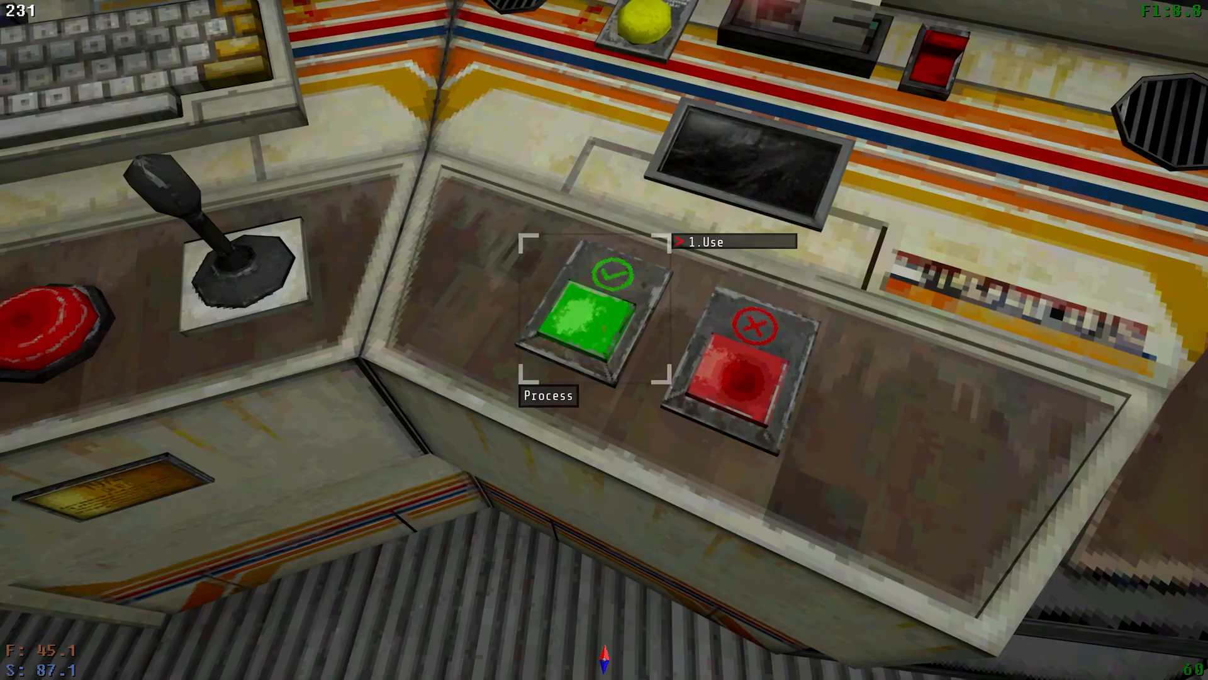
- Start processing the received signal with the console's green Process button
left_click(587, 320)
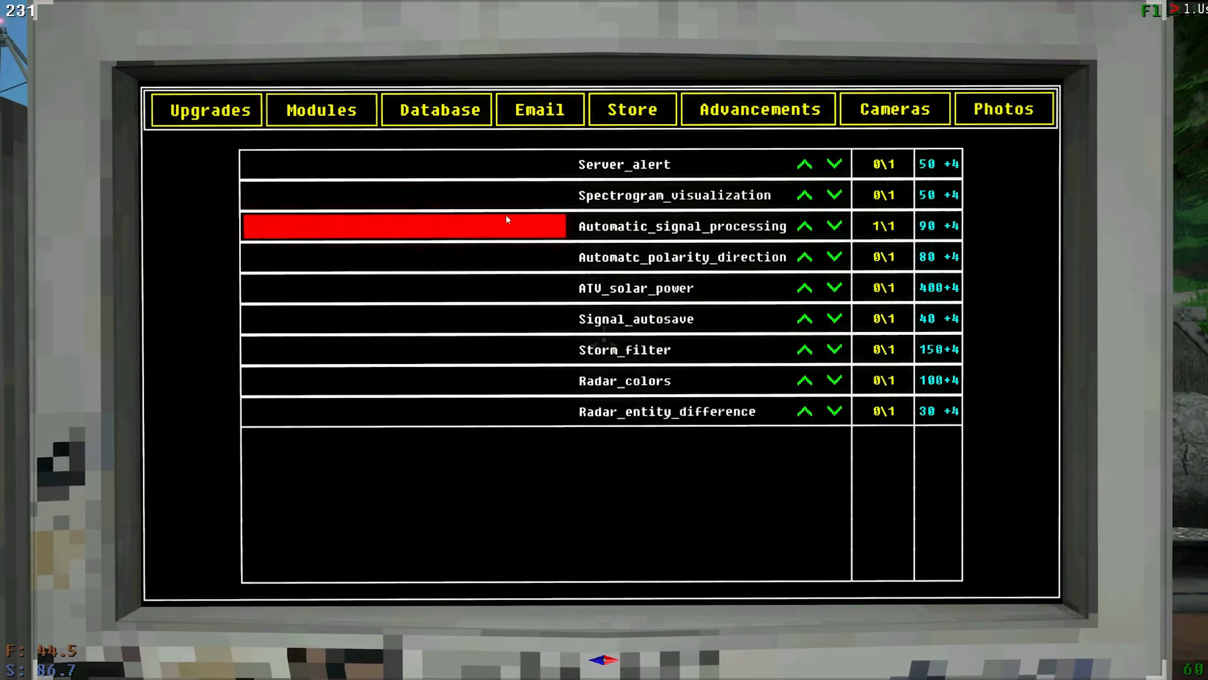
mouse_move(684, 233)
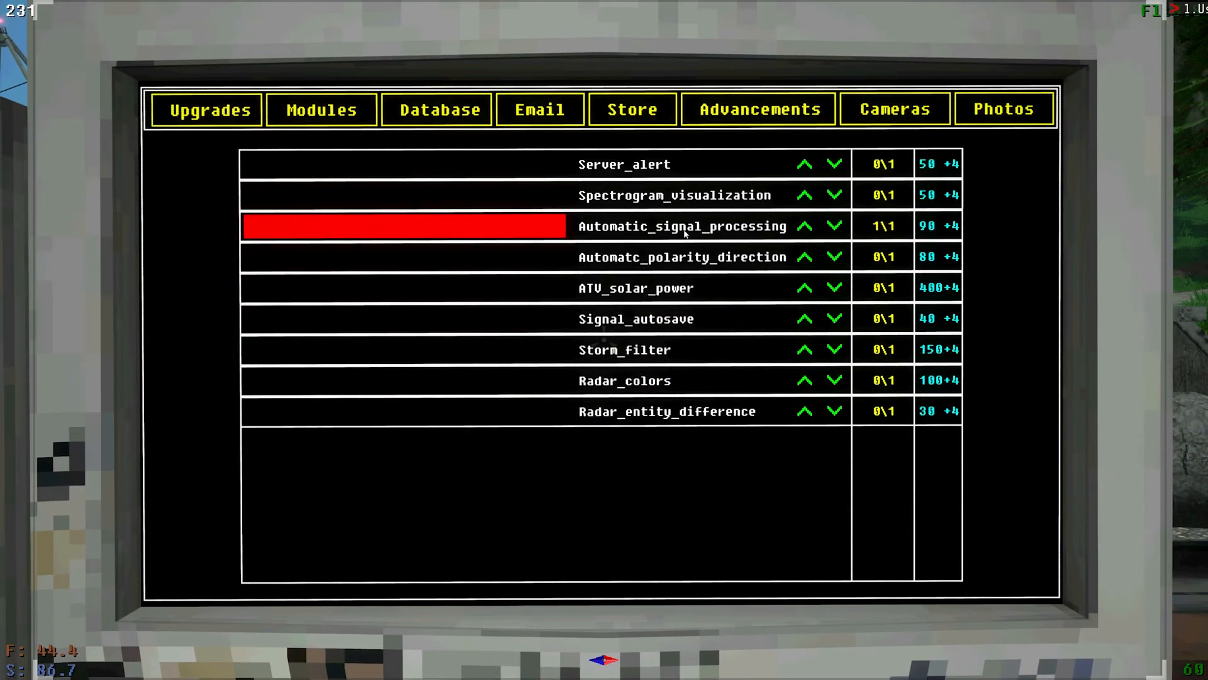
mouse_move(745, 237)
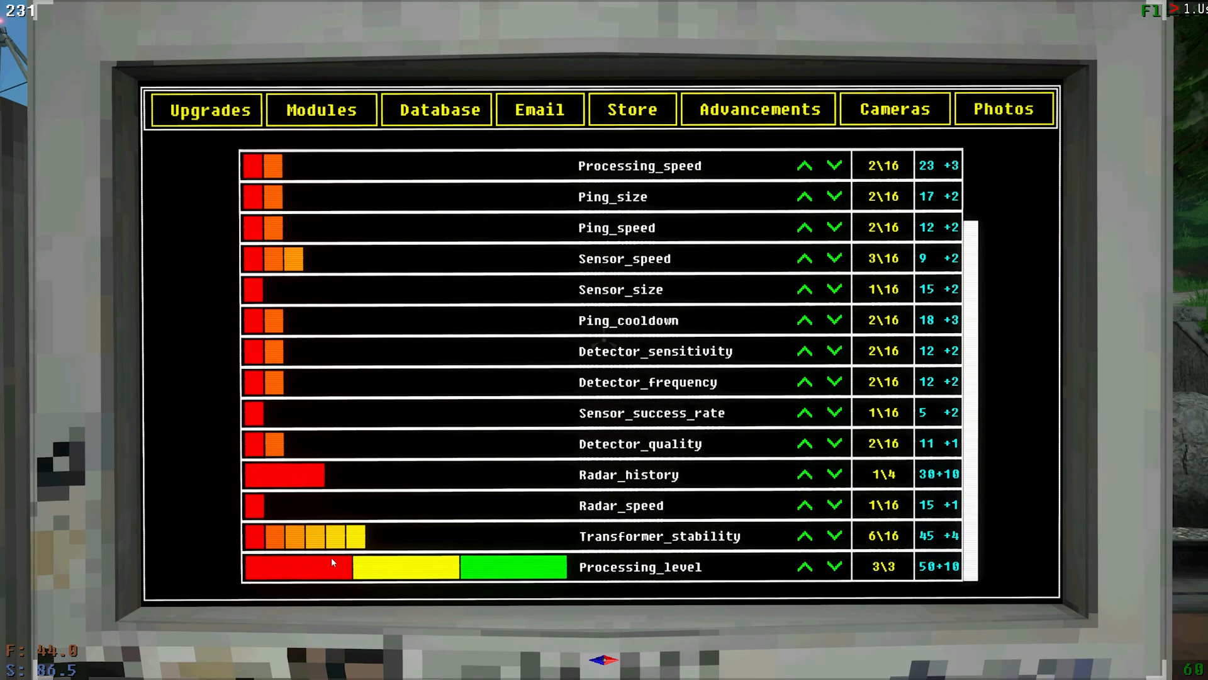
mouse_move(787, 591)
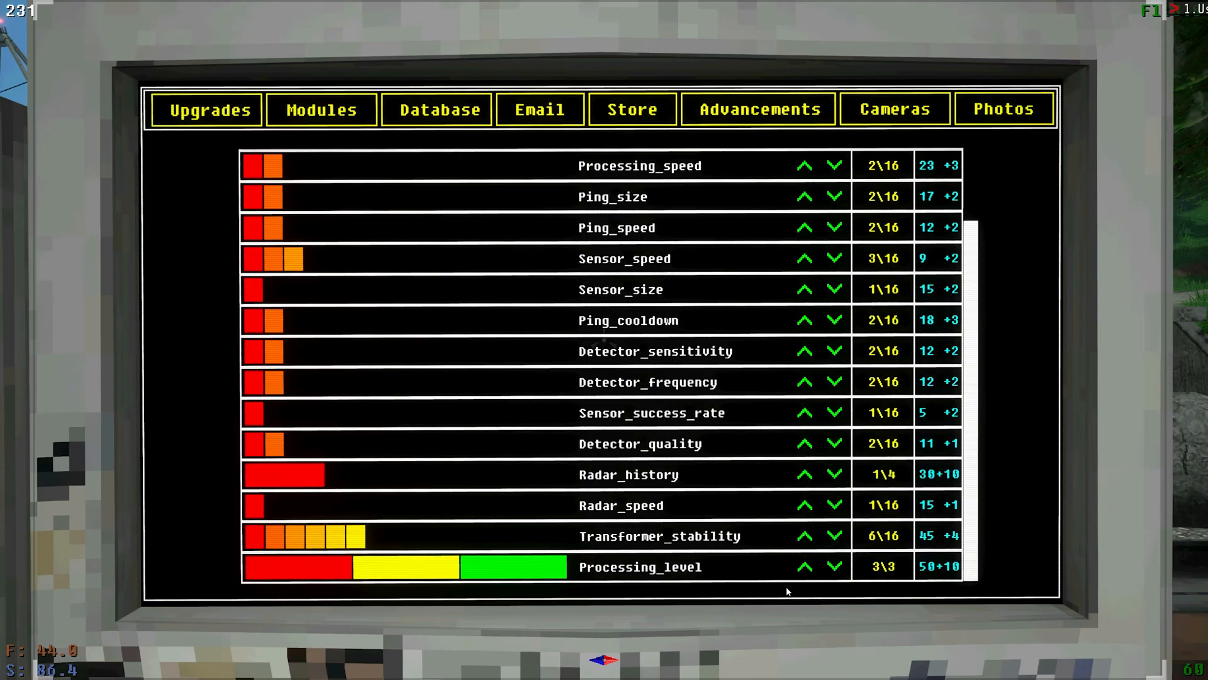
mouse_move(720, 573)
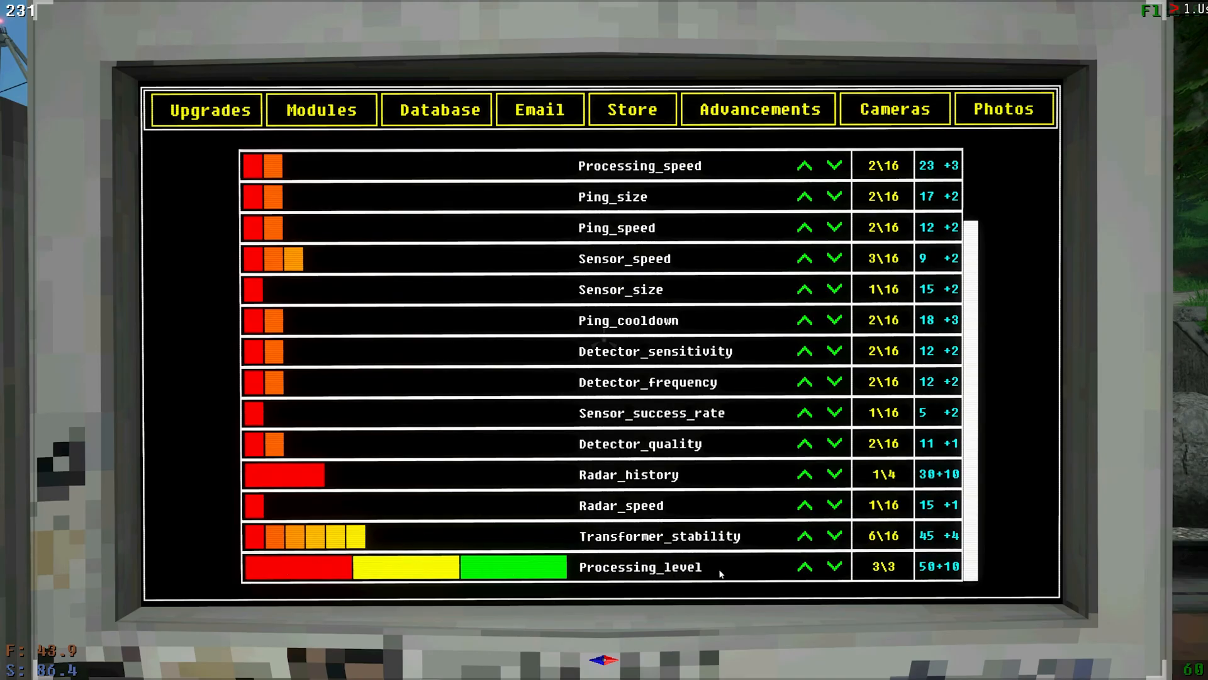
mouse_move(333, 570)
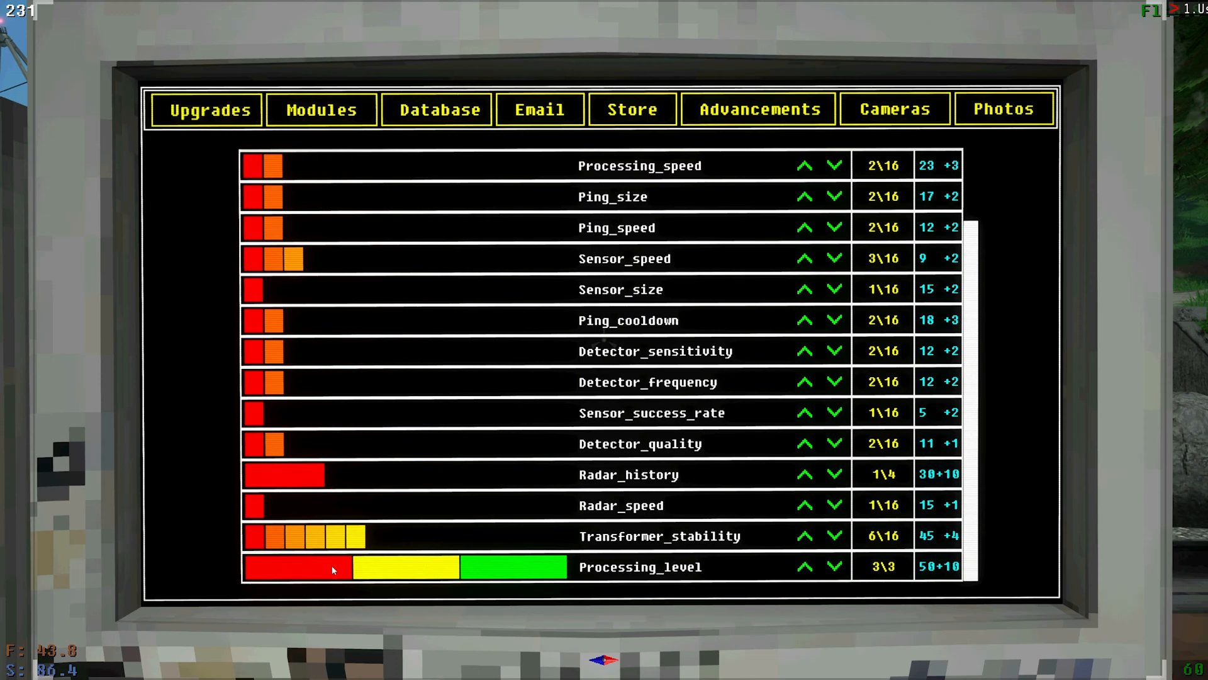
mouse_move(368, 574)
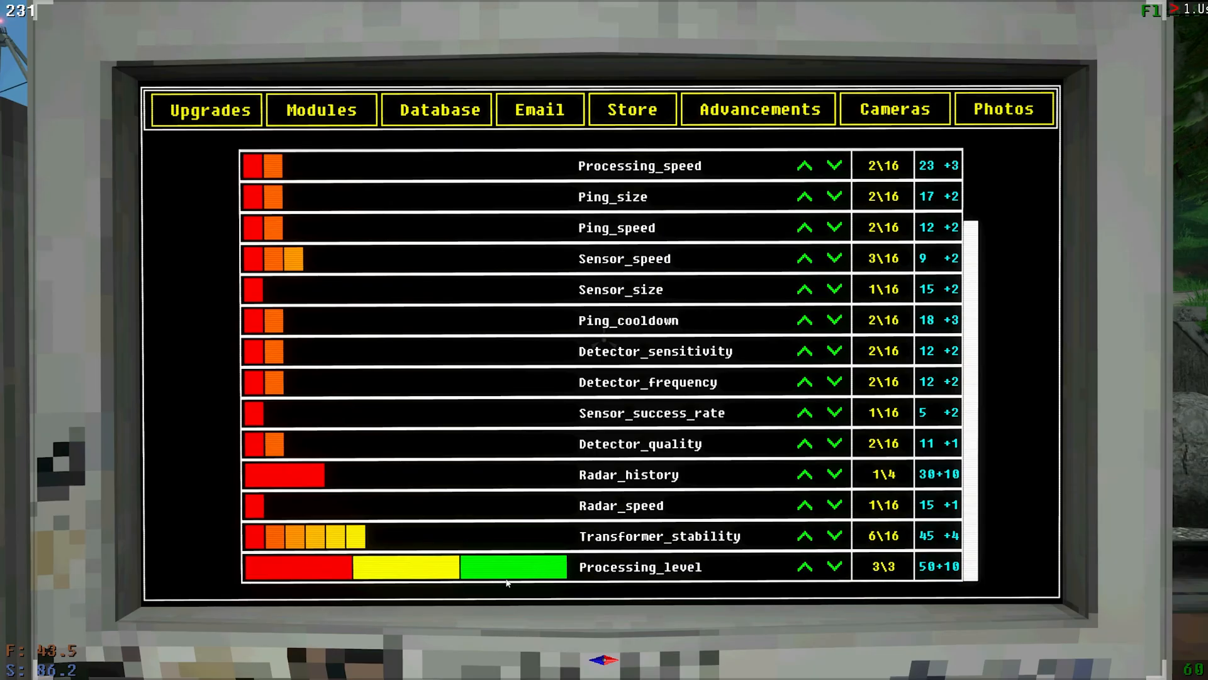
mouse_move(508, 574)
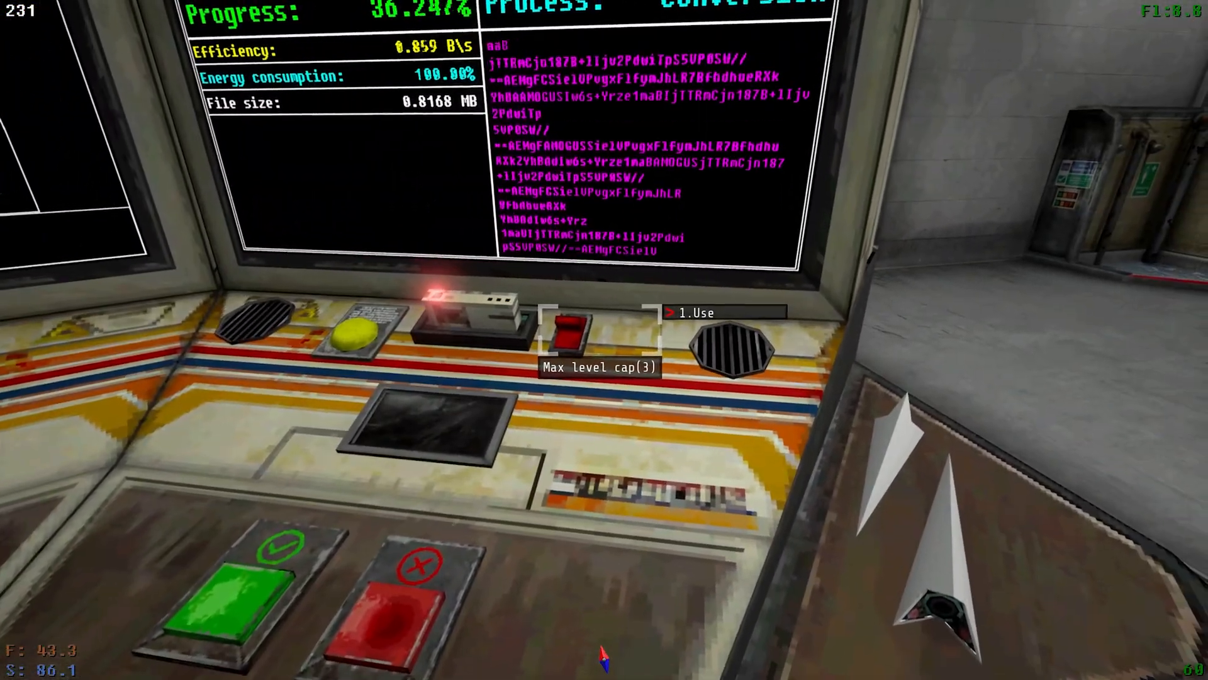
mouse_move(604, 331)
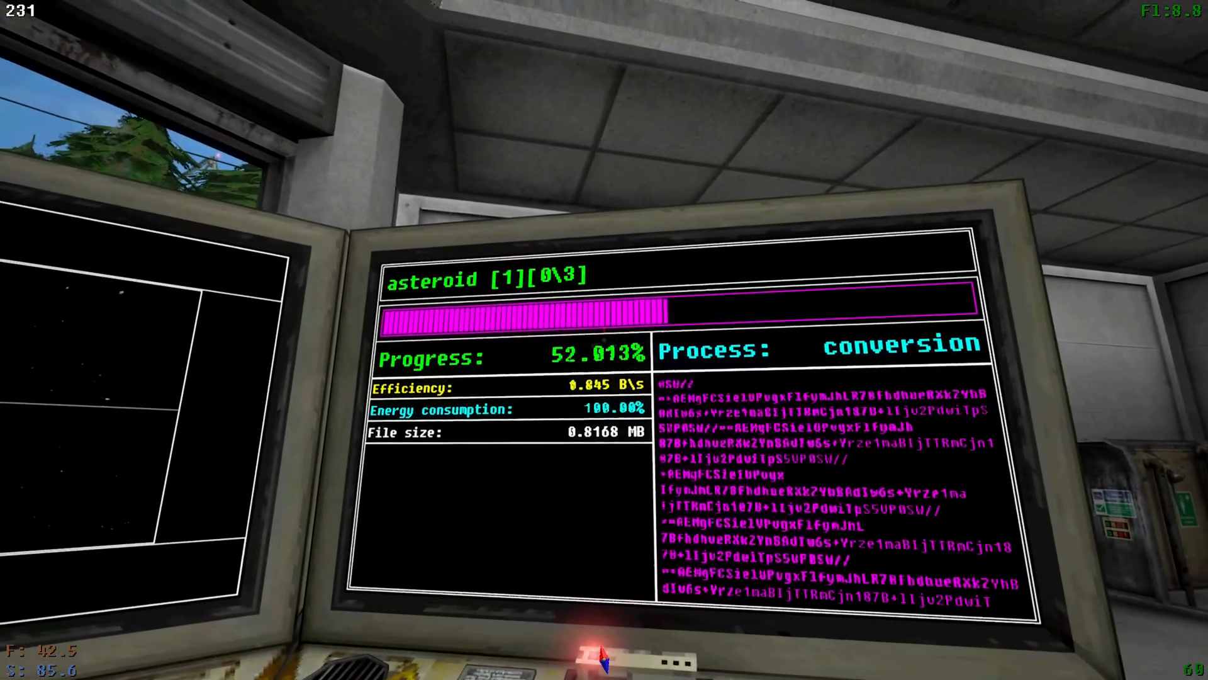
mouse_move(604, 332)
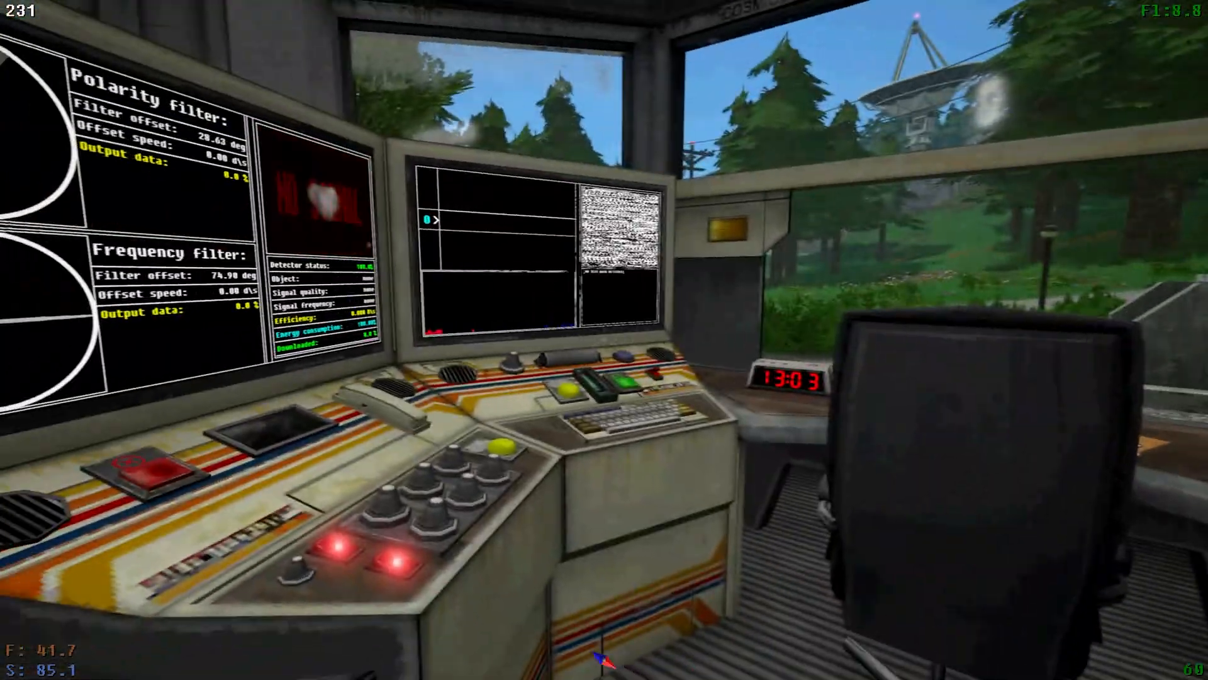
mouse_move(604, 340)
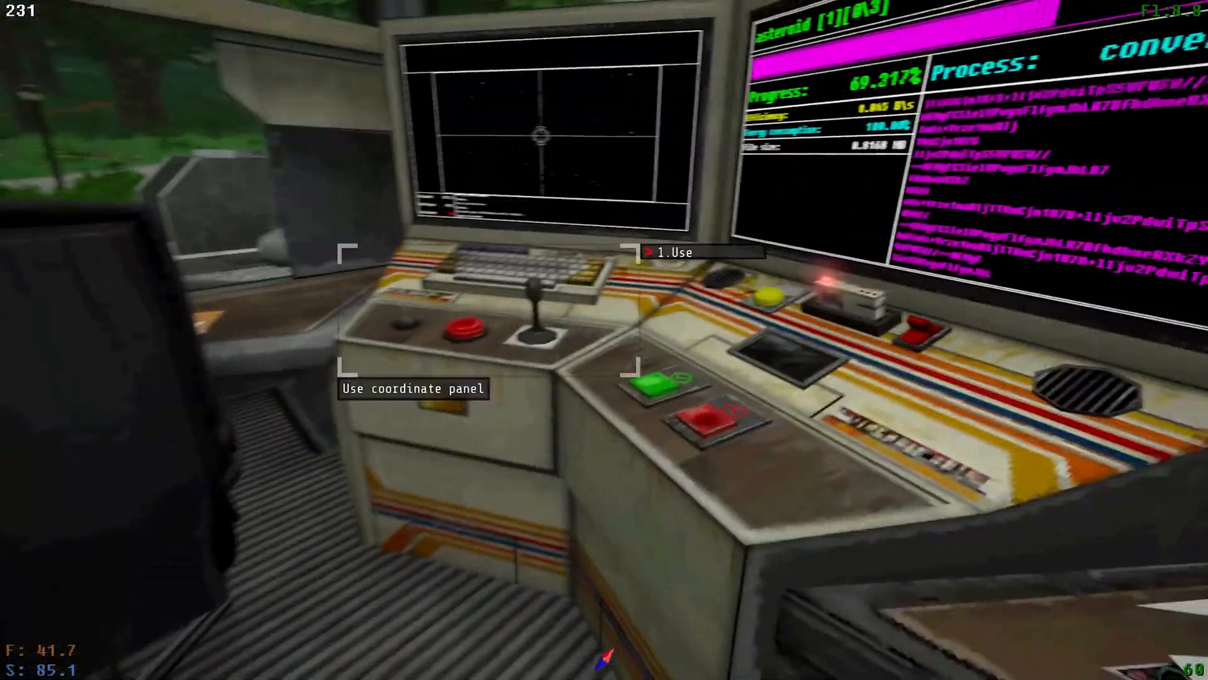